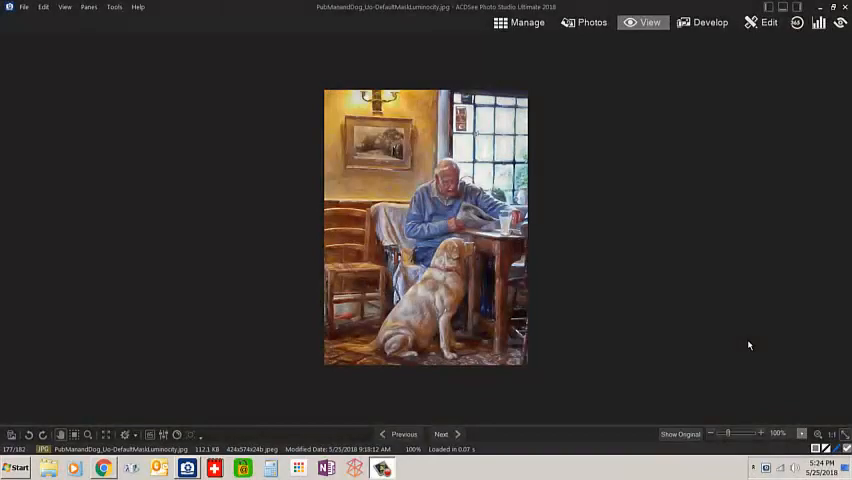
mouse_move(460, 336)
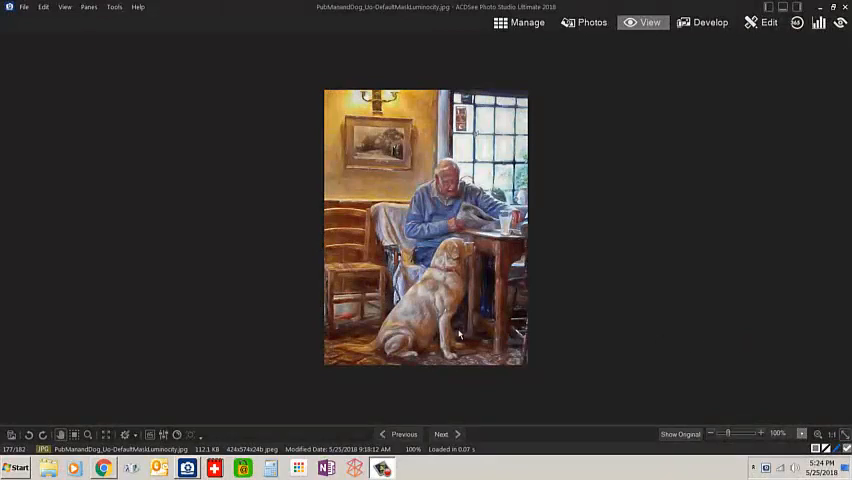
mouse_move(244, 420)
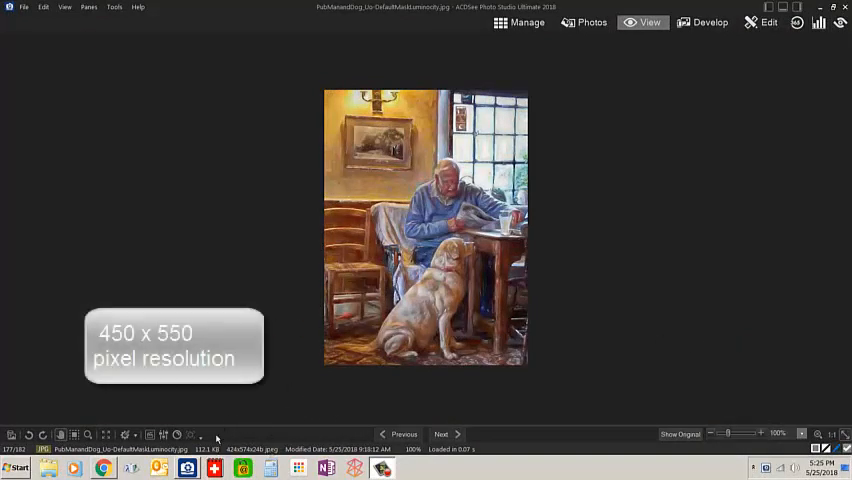
mouse_move(244, 420)
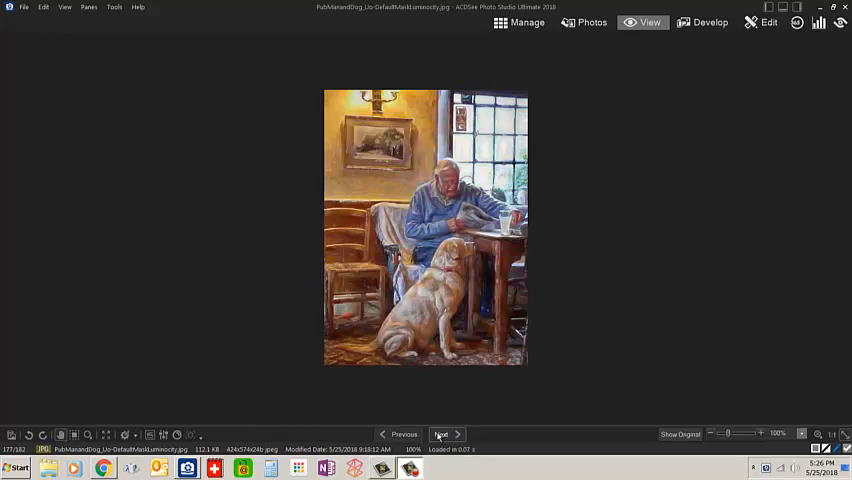
Step: Zoom into the old man reading photo to reveal its pixelation
click(442, 434)
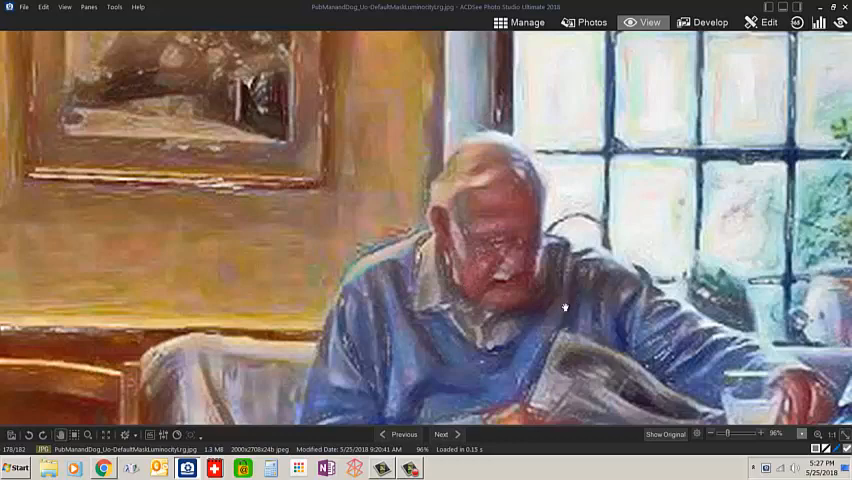
mouse_move(556, 304)
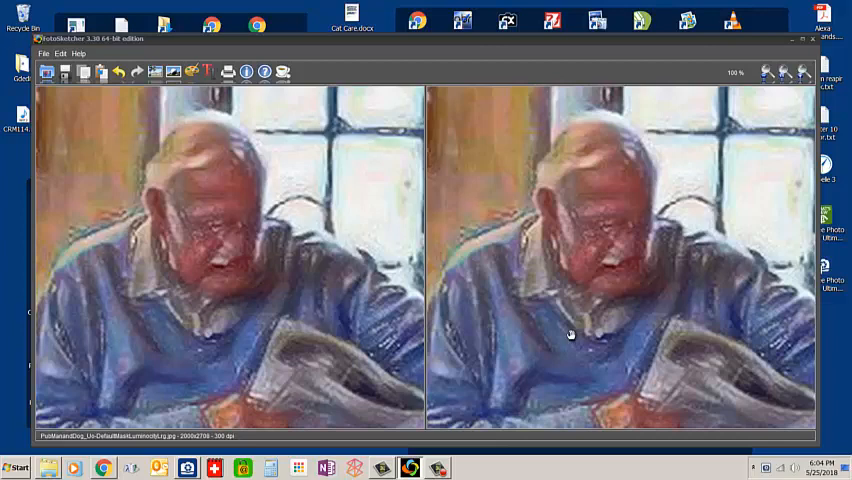
mouse_move(126, 168)
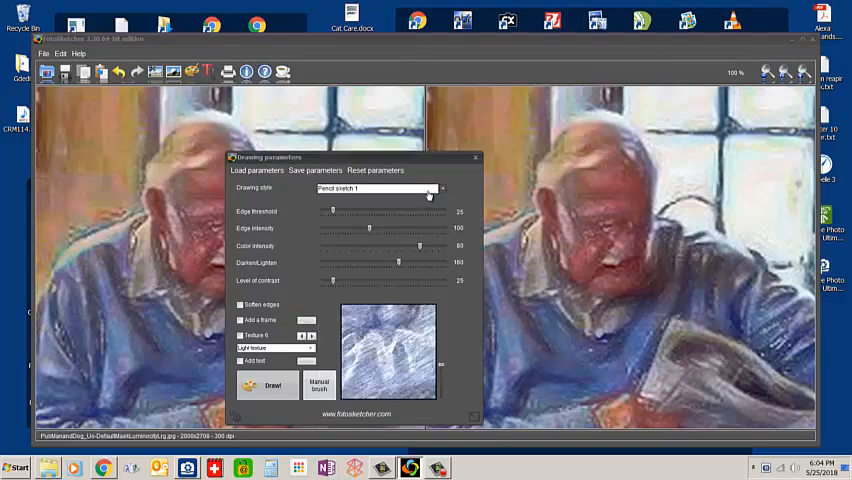
Step: Choose the oil pastel drawing style and draw the rendering
click(440, 188)
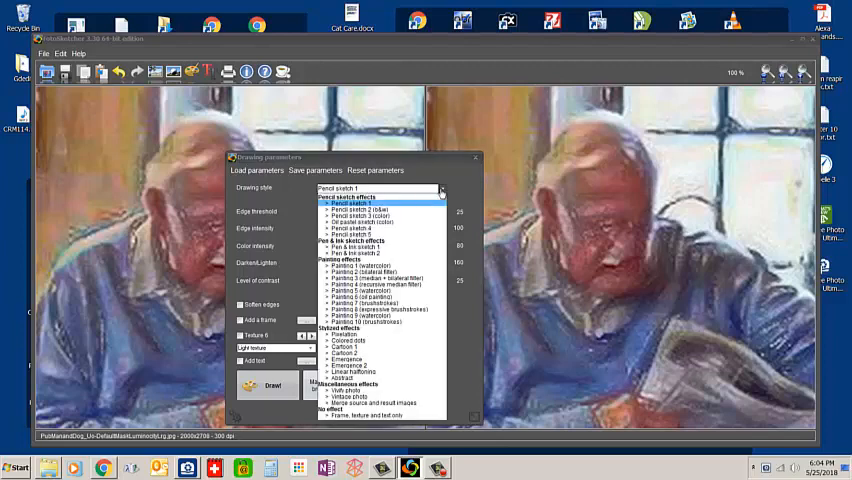
click(350, 220)
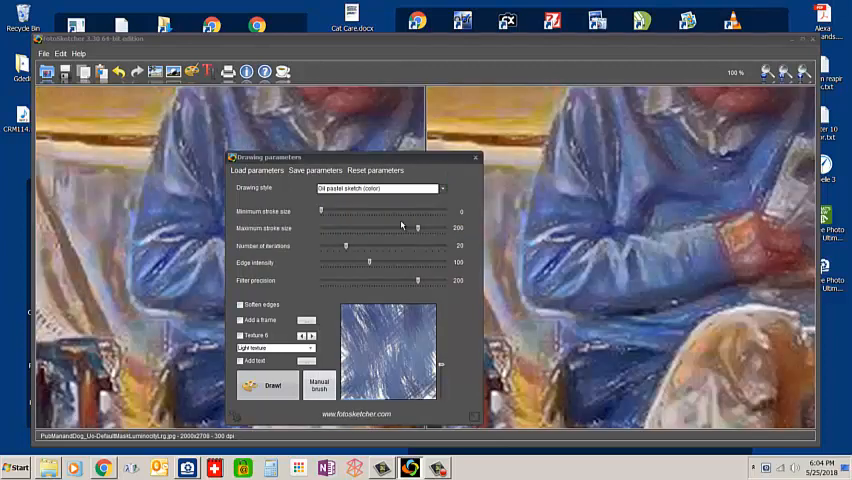
click(272, 384)
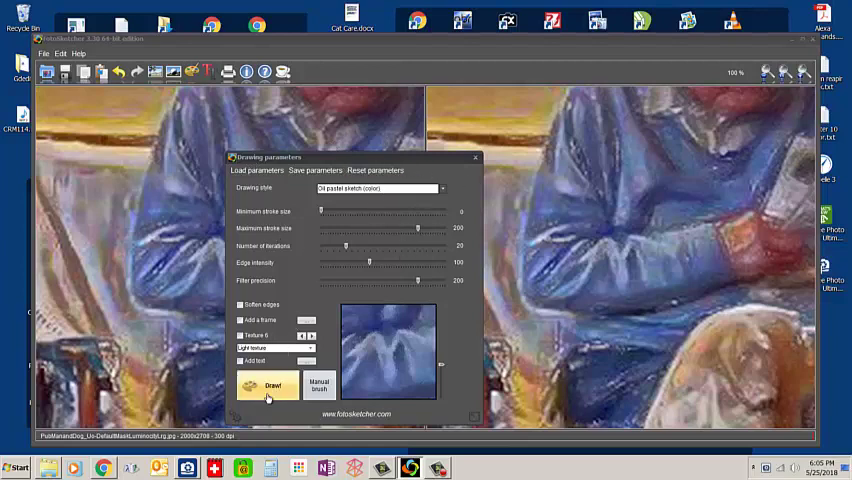
click(268, 388)
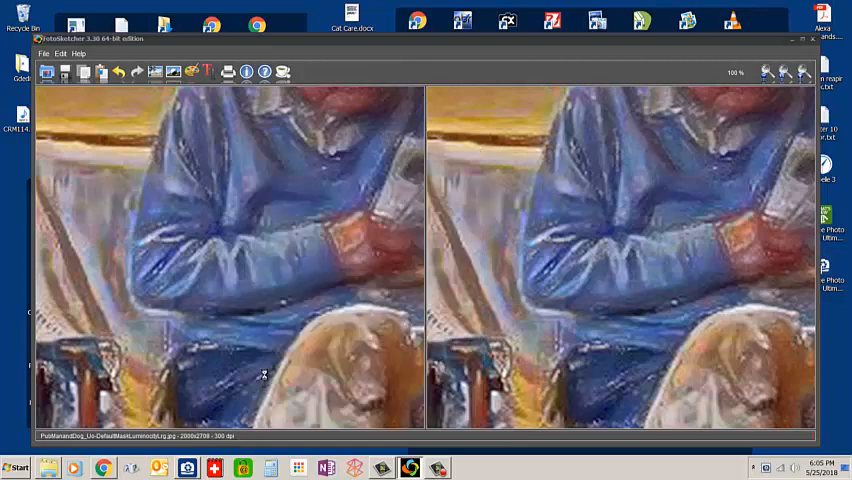
mouse_move(332, 276)
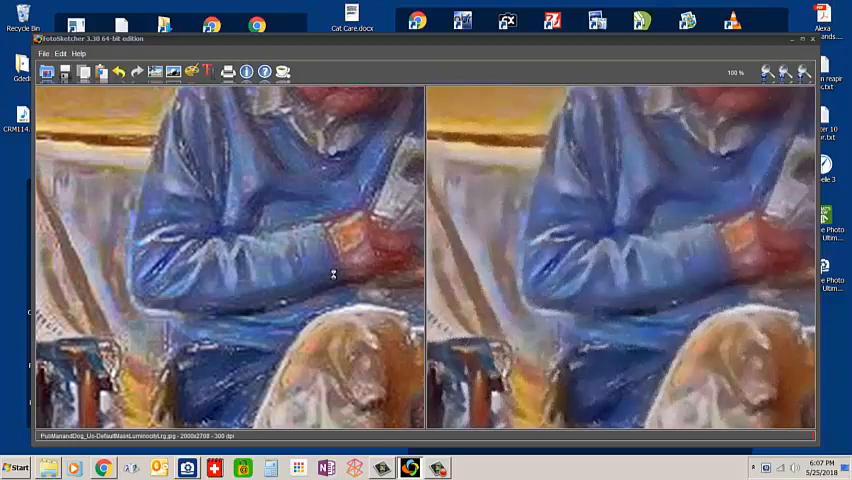
Step: Briefly revisit Drawing parameters, then view the full oil pastel result beside the original
click(208, 72)
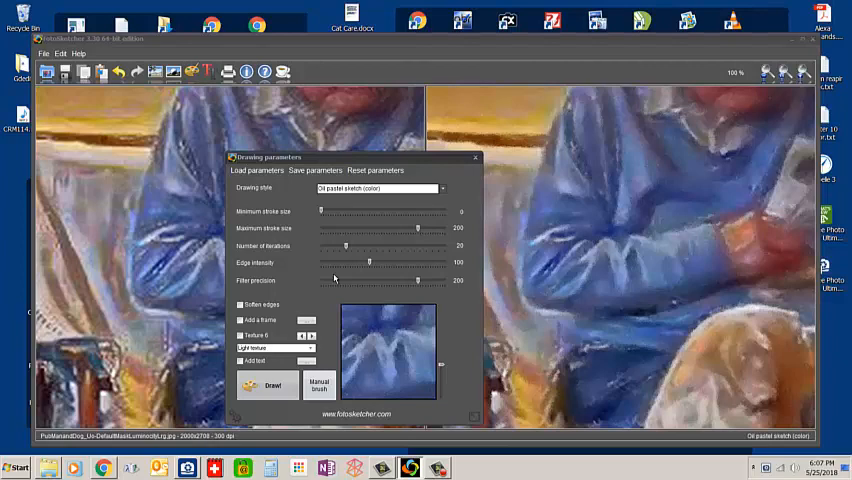
mouse_move(470, 162)
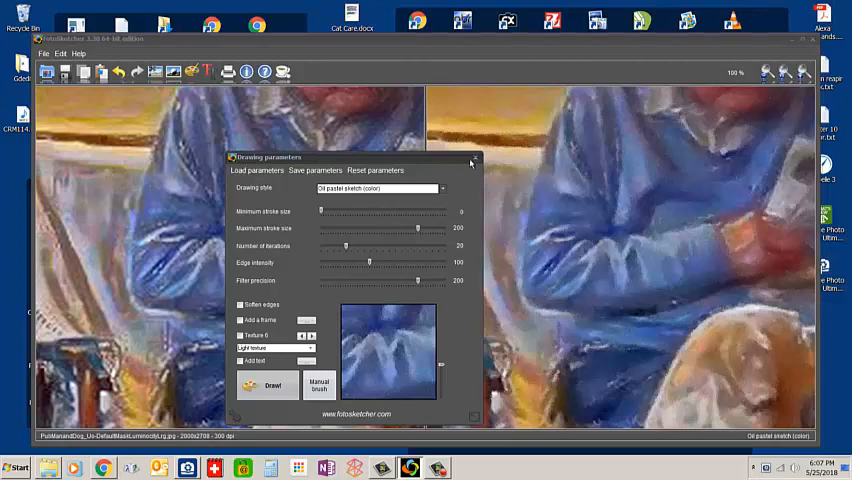
click(474, 160)
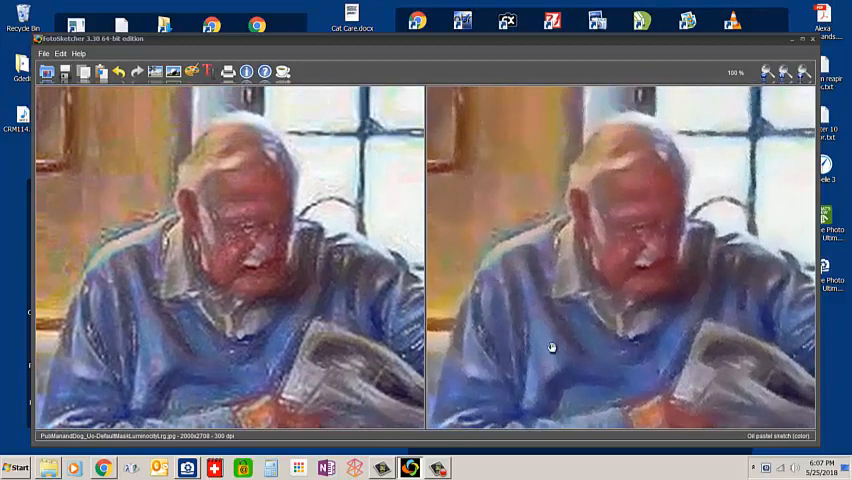
mouse_move(696, 308)
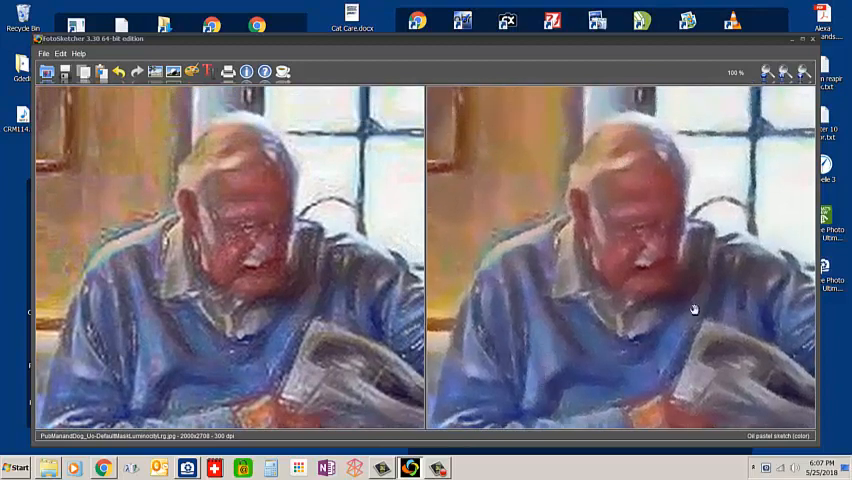
mouse_move(616, 324)
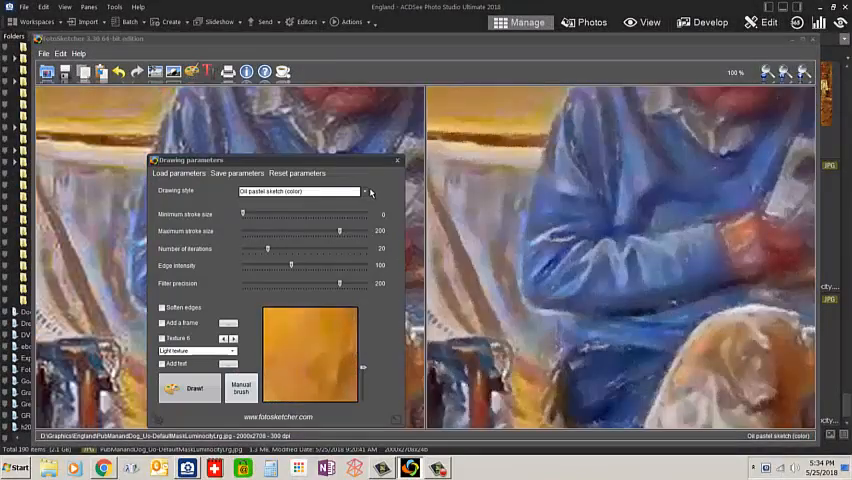
Step: Choose the Painting (expressive brushstrokes) drawing style
click(364, 192)
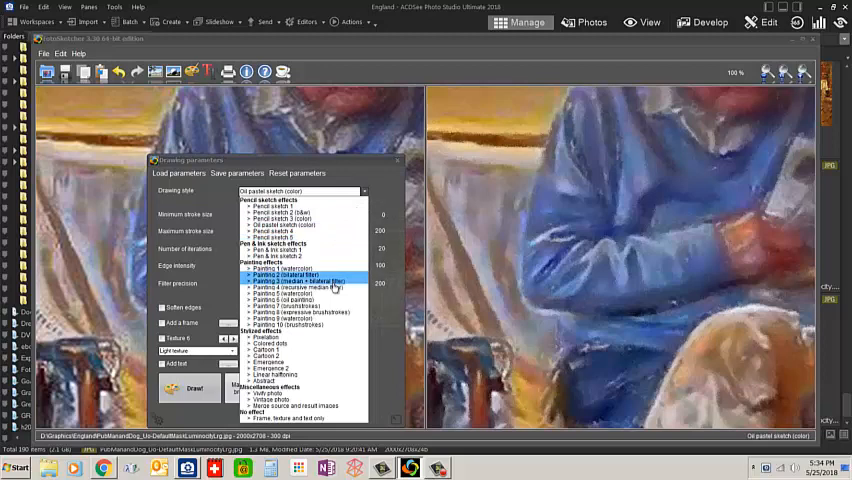
click(300, 312)
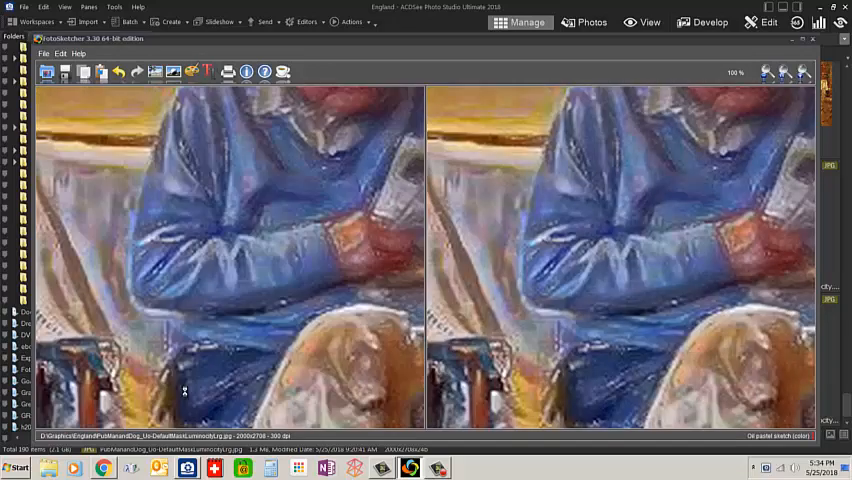
mouse_move(600, 188)
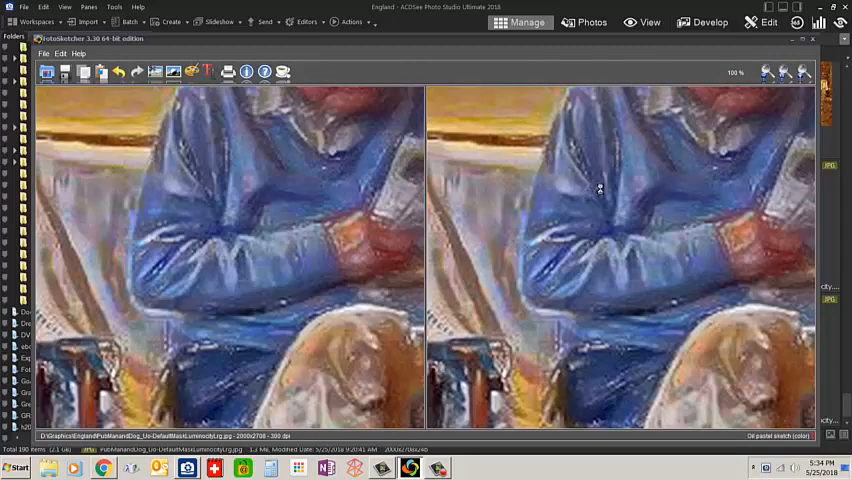
mouse_move(622, 176)
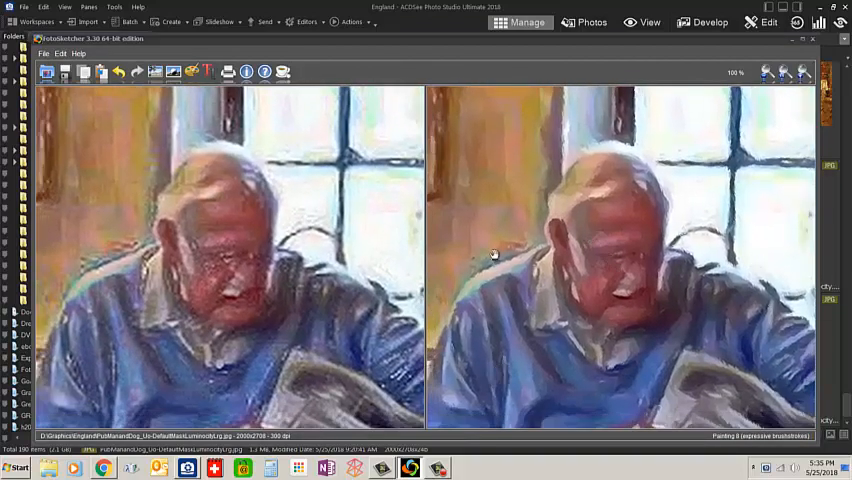
mouse_move(668, 180)
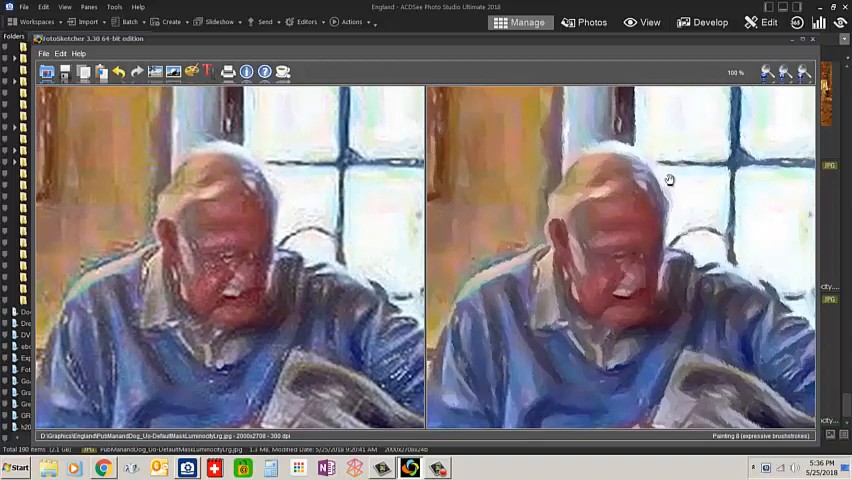